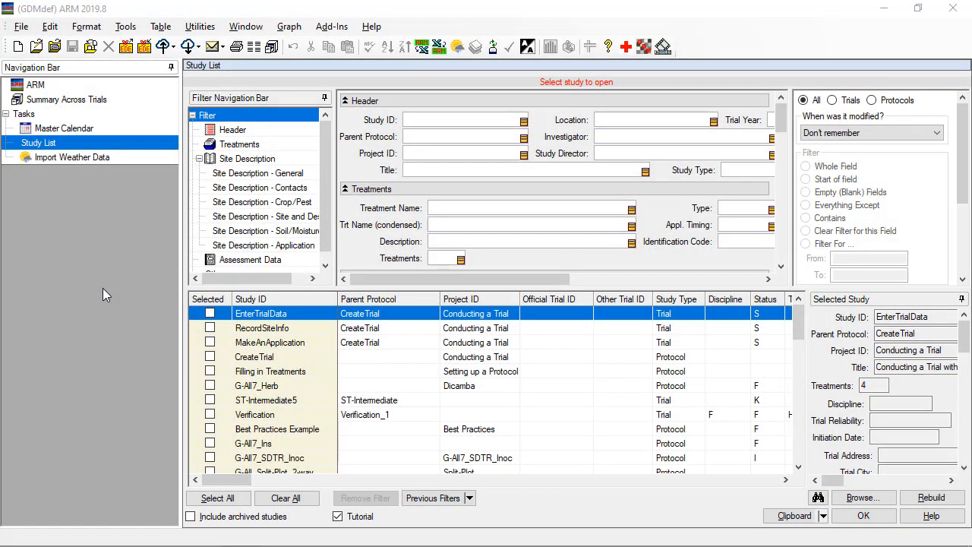
mouse_move(261, 312)
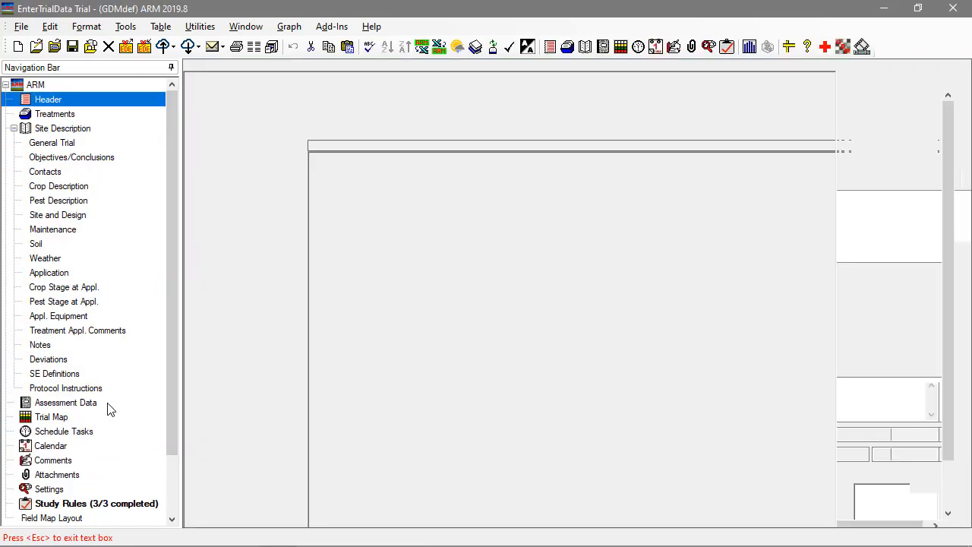
Step: Show the trial's assessment data with stand count, percent control and grain weight ratings
left_click(65, 402)
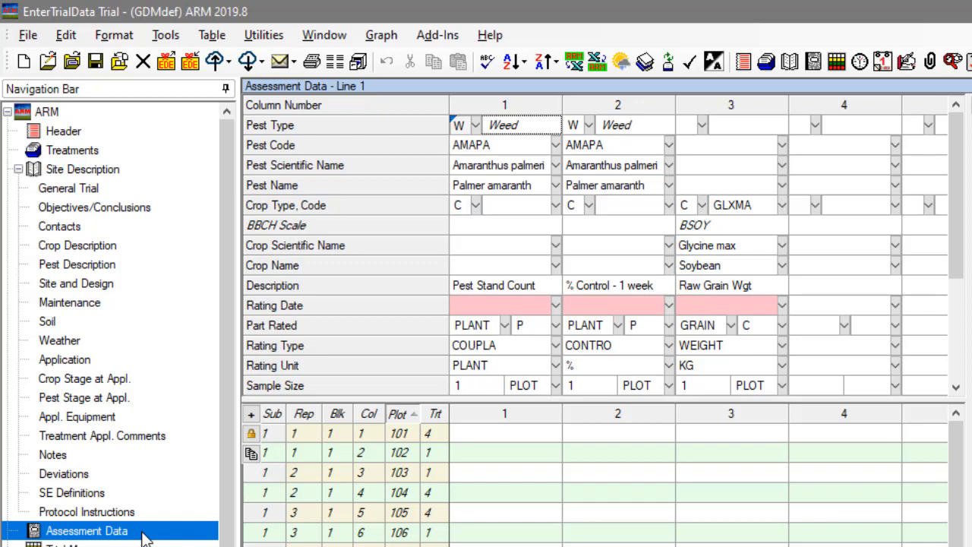
mouse_move(592, 444)
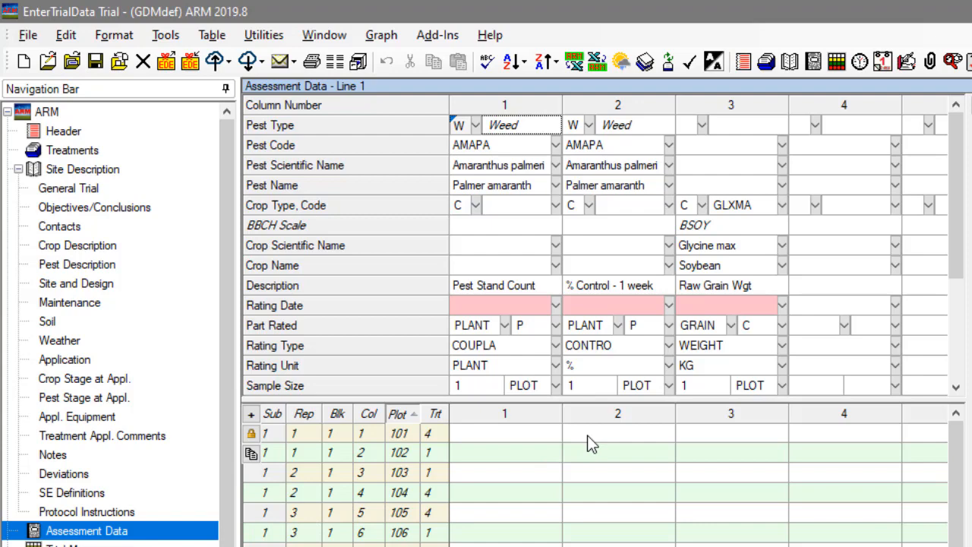
Step: Insert a new data column 2 and paste the grain weight column's data into it
right_click(575, 433)
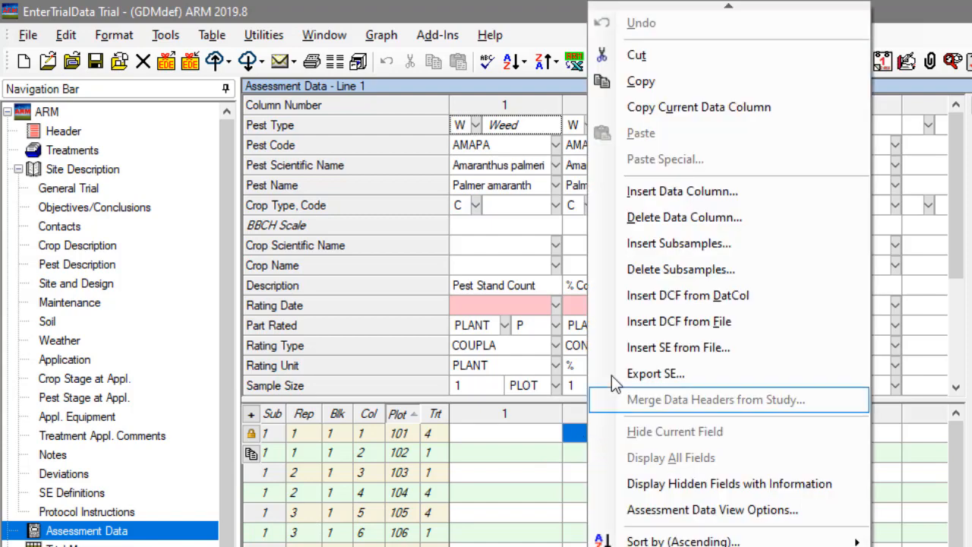
left_click(681, 191)
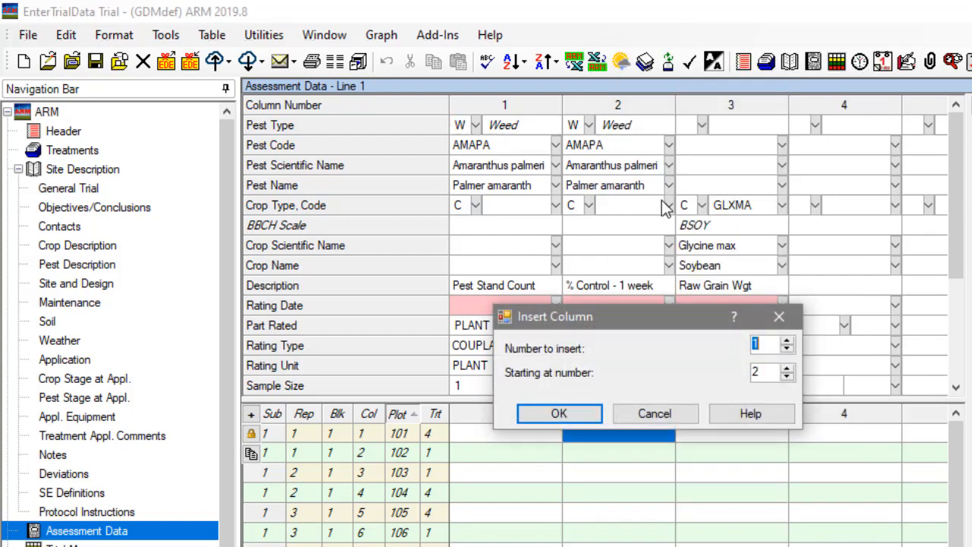
mouse_move(558, 413)
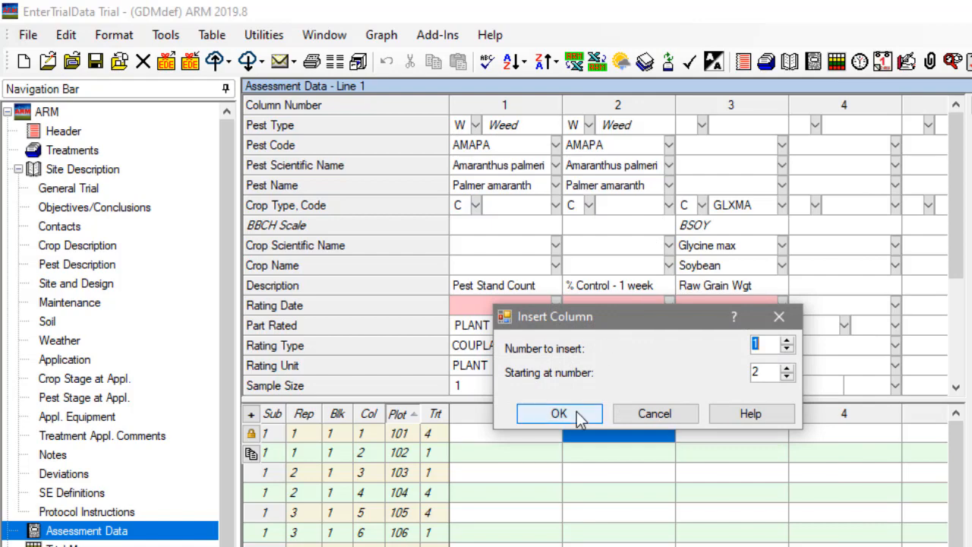
left_click(558, 413)
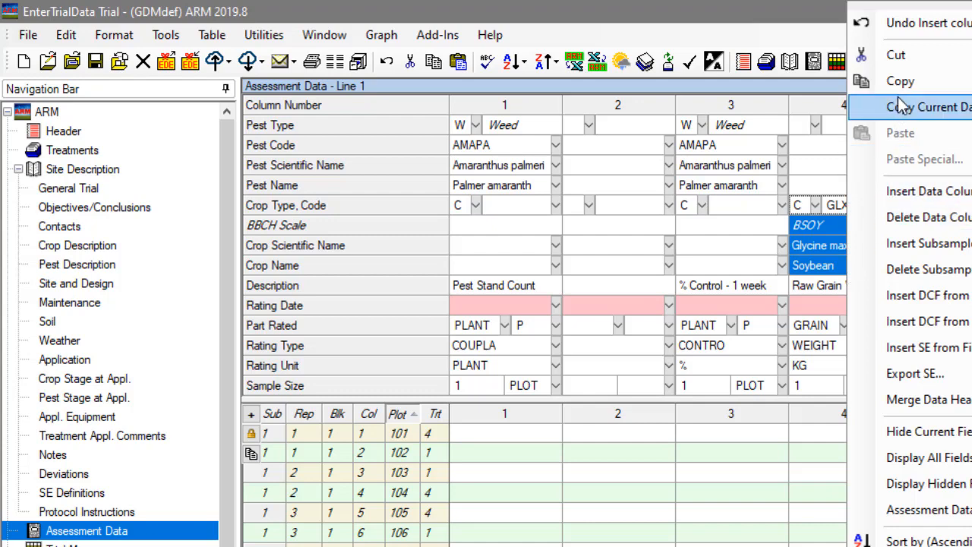
left_click(919, 107)
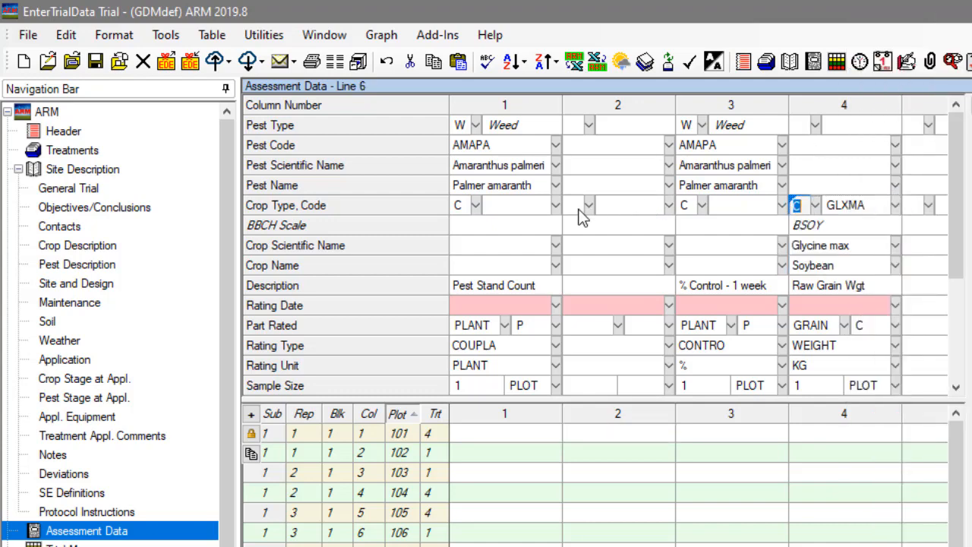
right_click(588, 205)
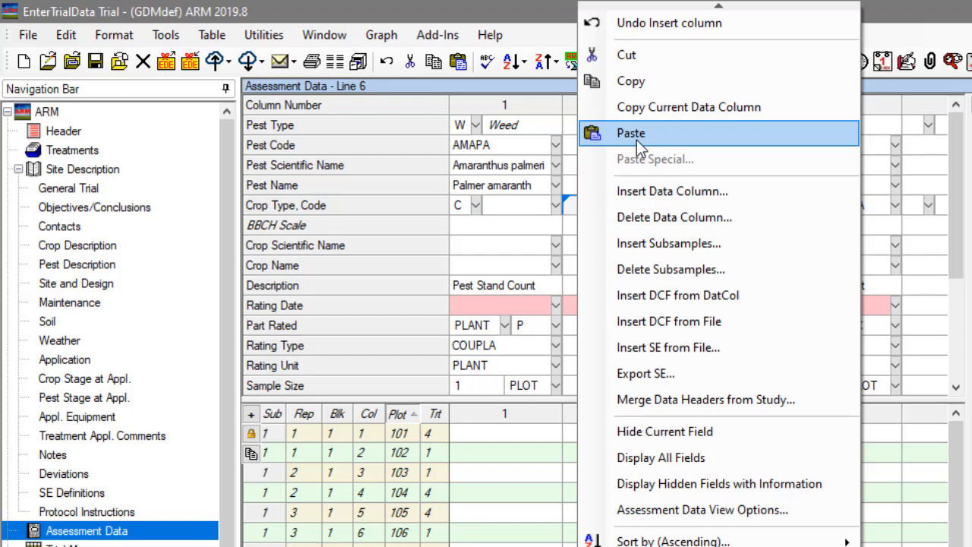
left_click(630, 132)
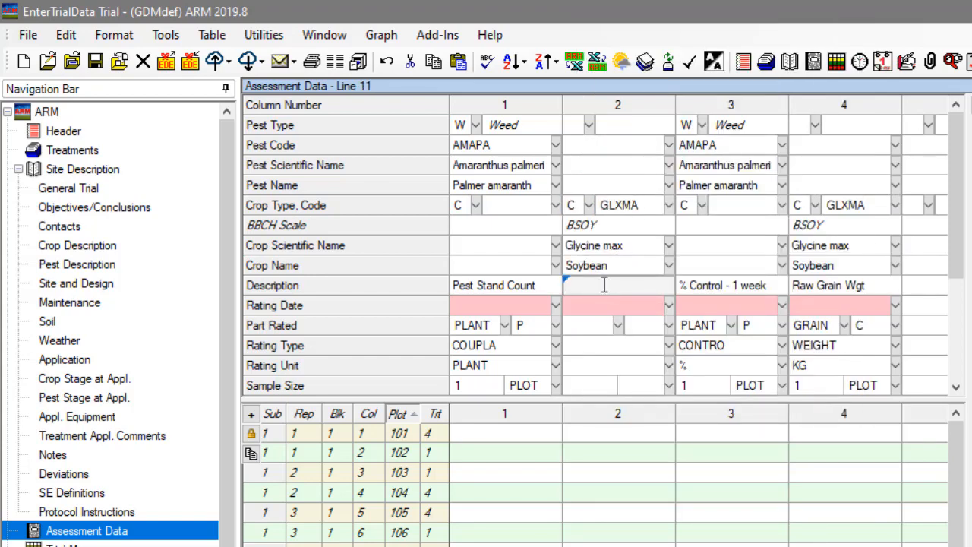
Step: Describe the new column 2 as 'Crop Phygen - 1 Day'
type("Crop Ph")
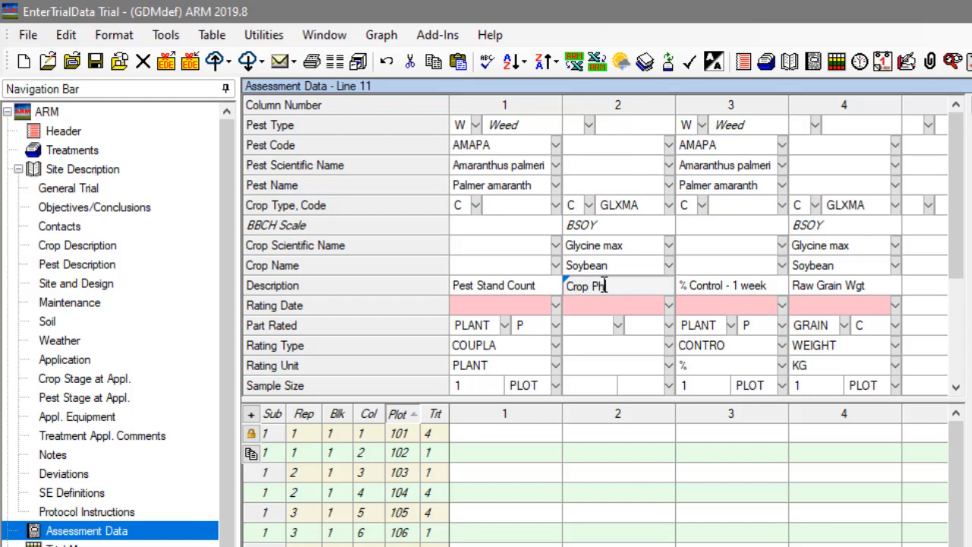
type("ygen -")
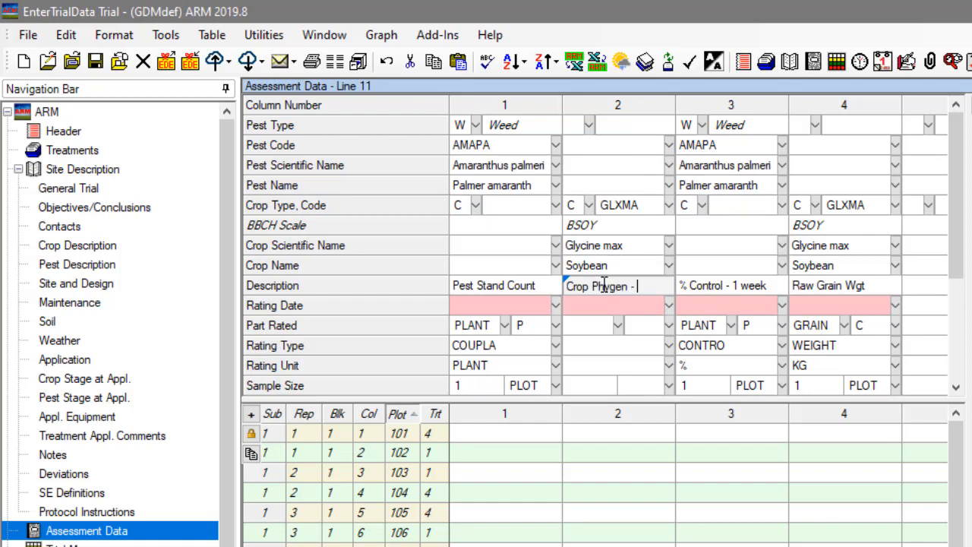
type("1 Day")
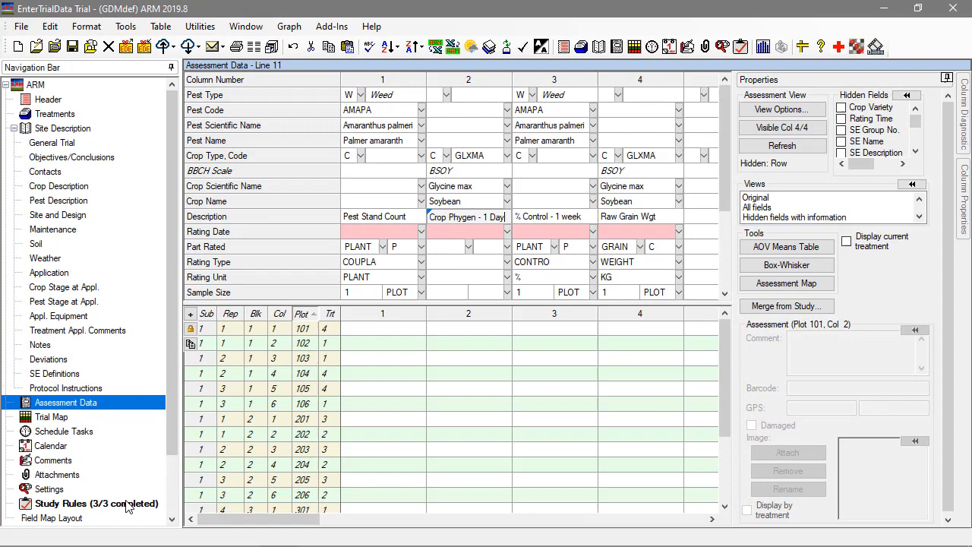
left_click(97, 504)
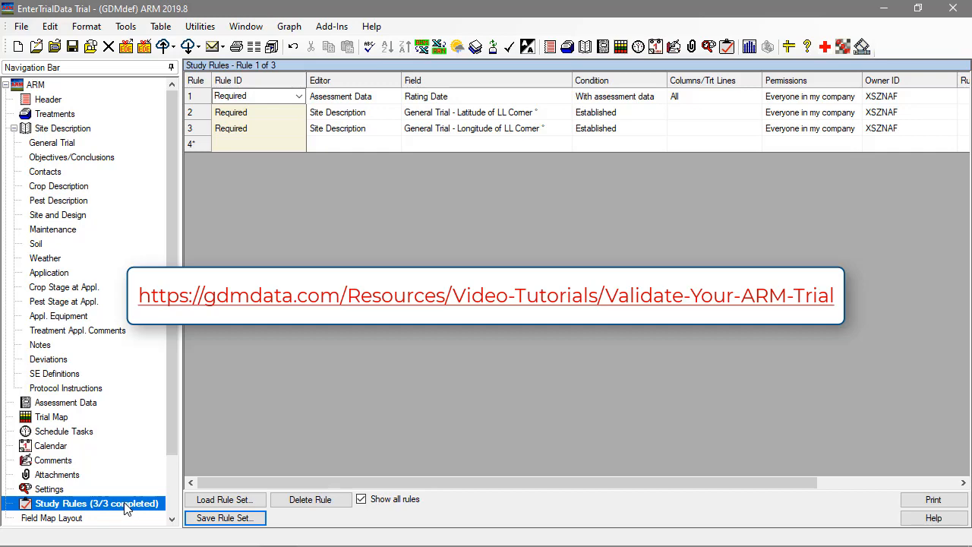
mouse_move(99, 410)
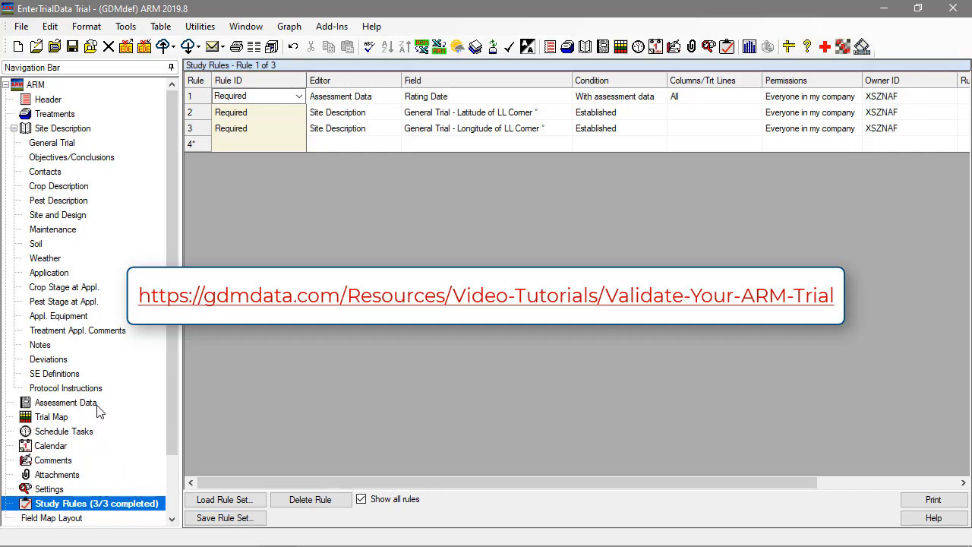
left_click(65, 403)
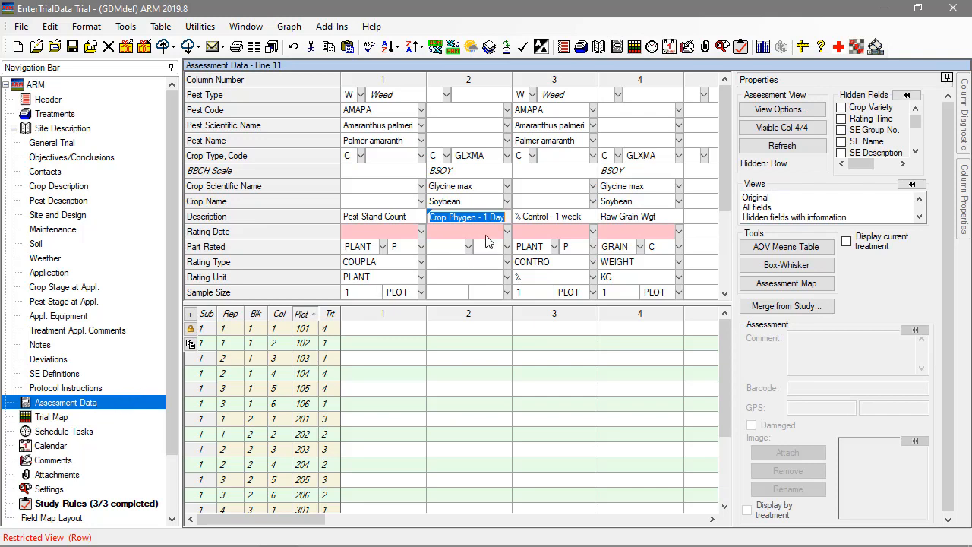
Step: Set column 2's rating date to October 3, 2019 and part rated to PLANT
left_click(506, 232)
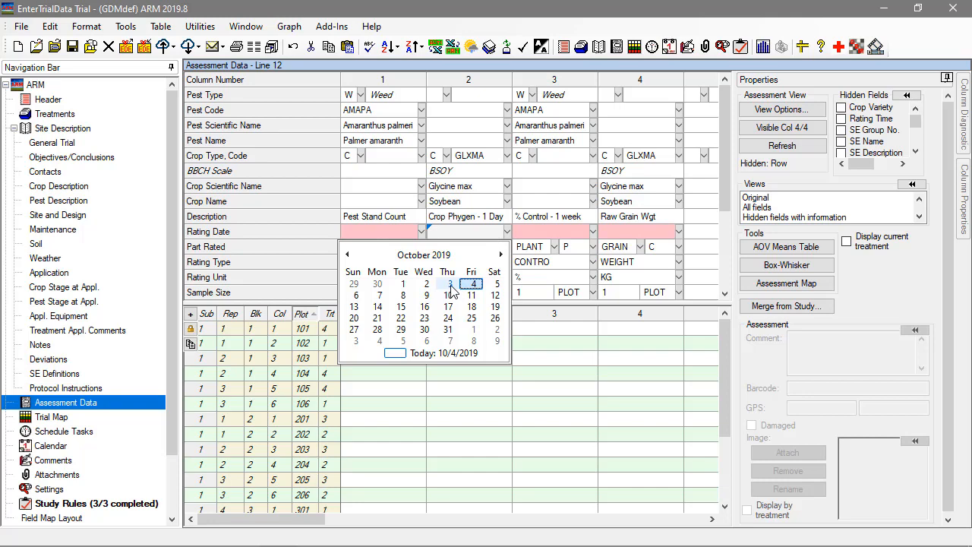
left_click(447, 283)
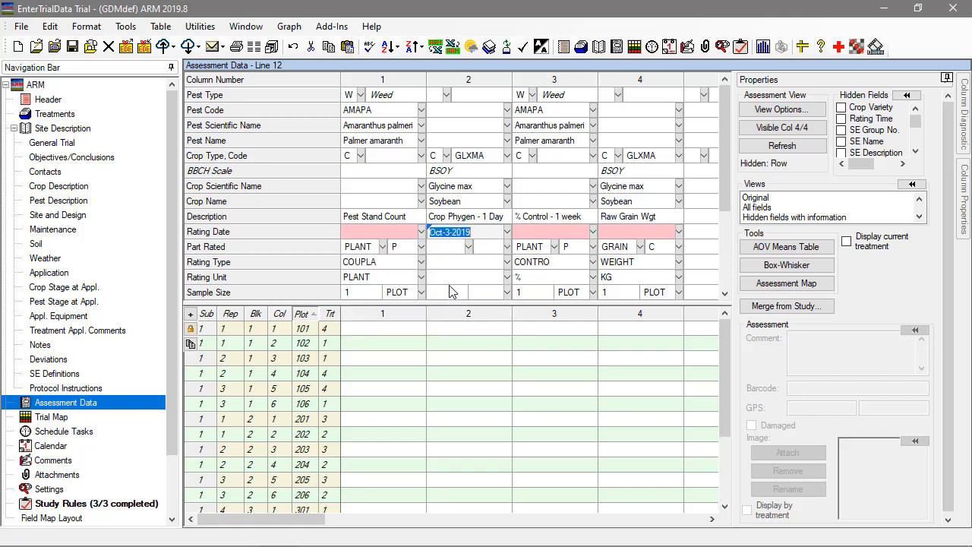
left_click(468, 246)
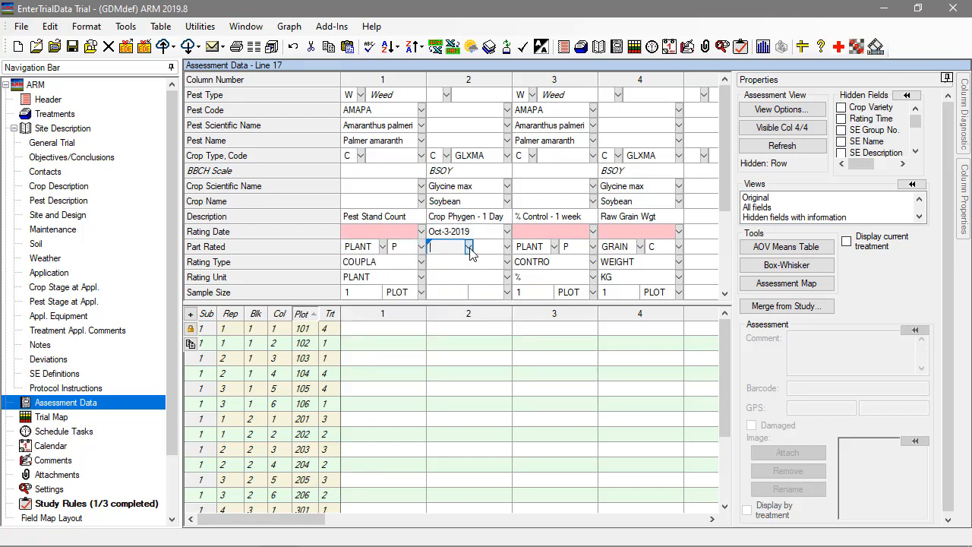
left_click(468, 246)
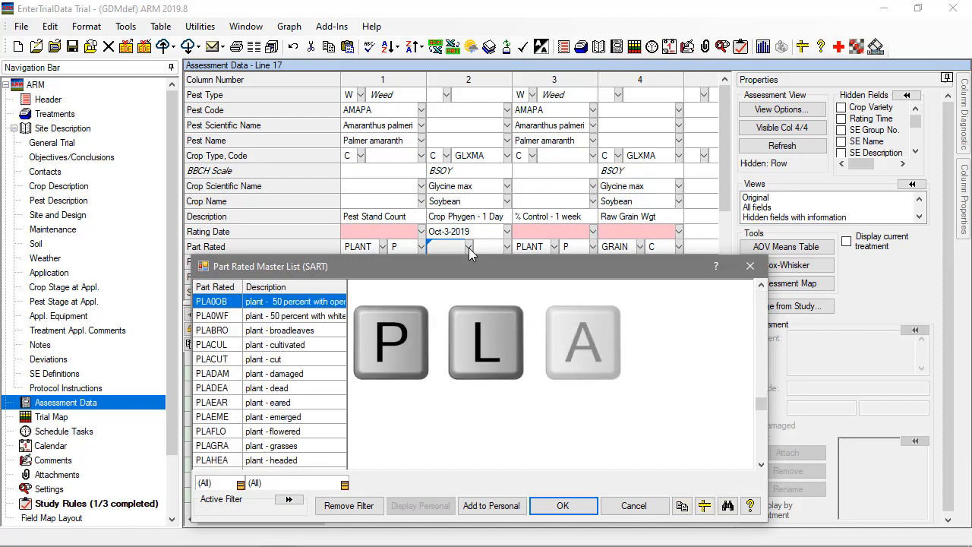
type("N")
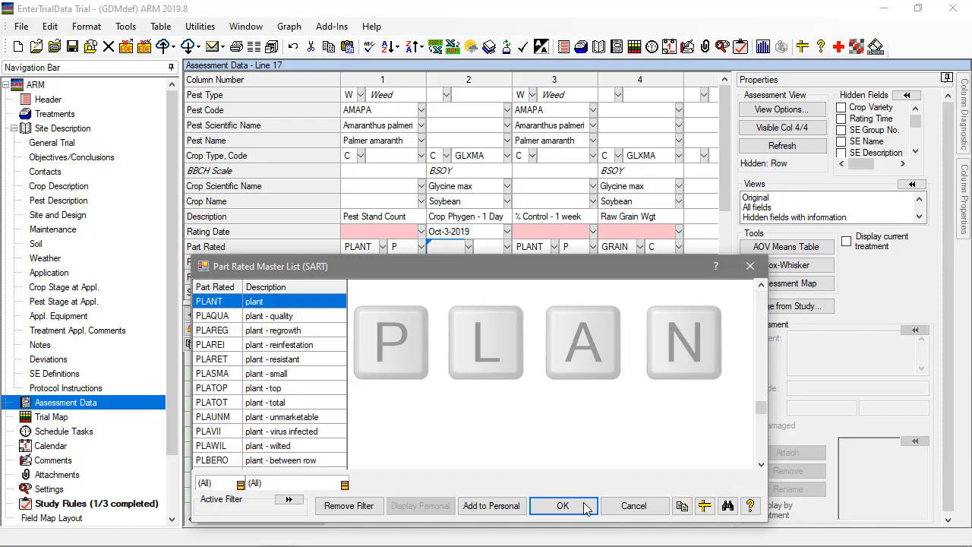
left_click(562, 505)
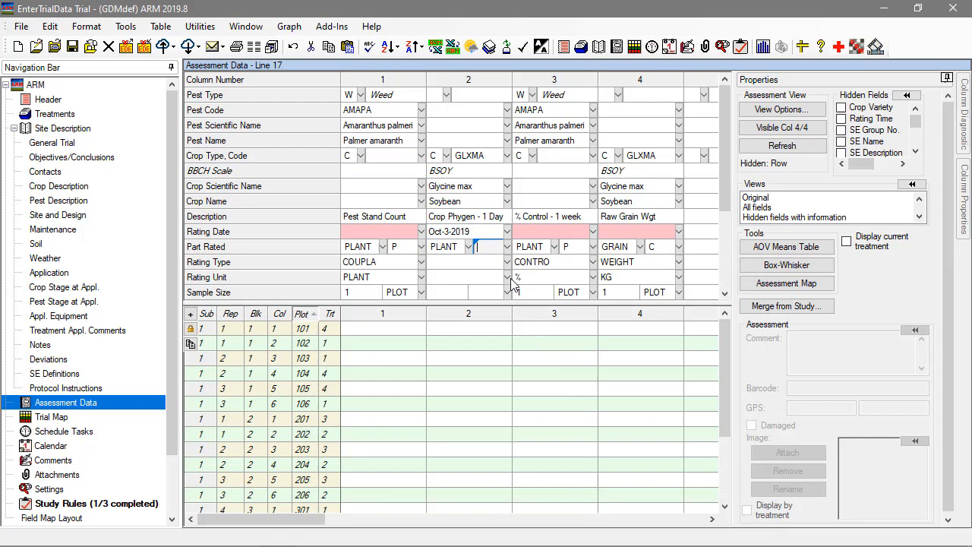
left_click(466, 246)
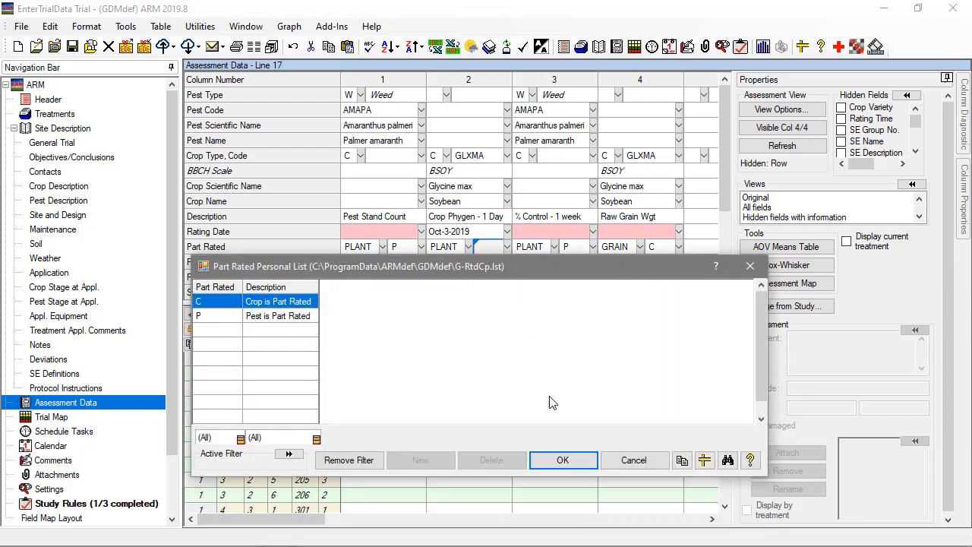
Step: Give column 2 part rated qualifier C, rating type PHYGEN and rating unit %
left_click(563, 459)
type("Phyto")
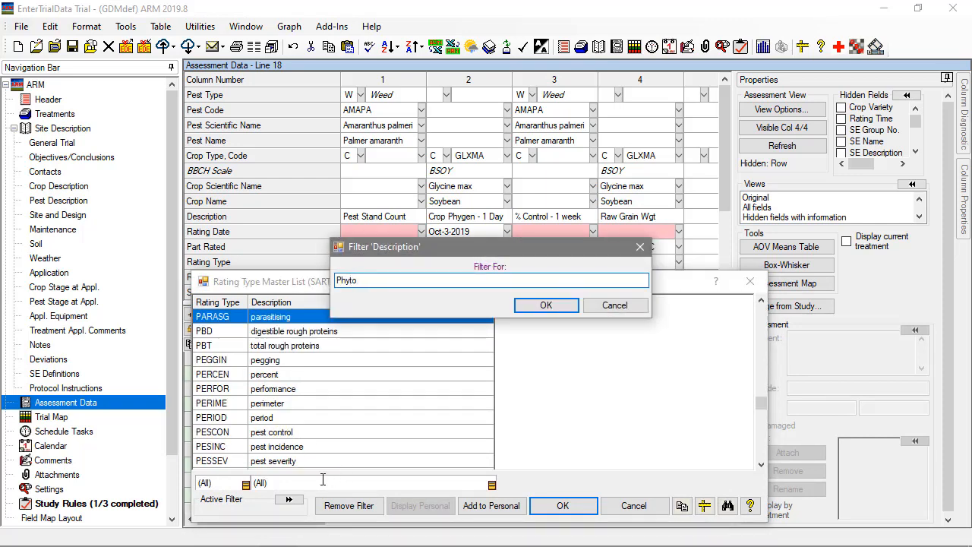
left_click(545, 304)
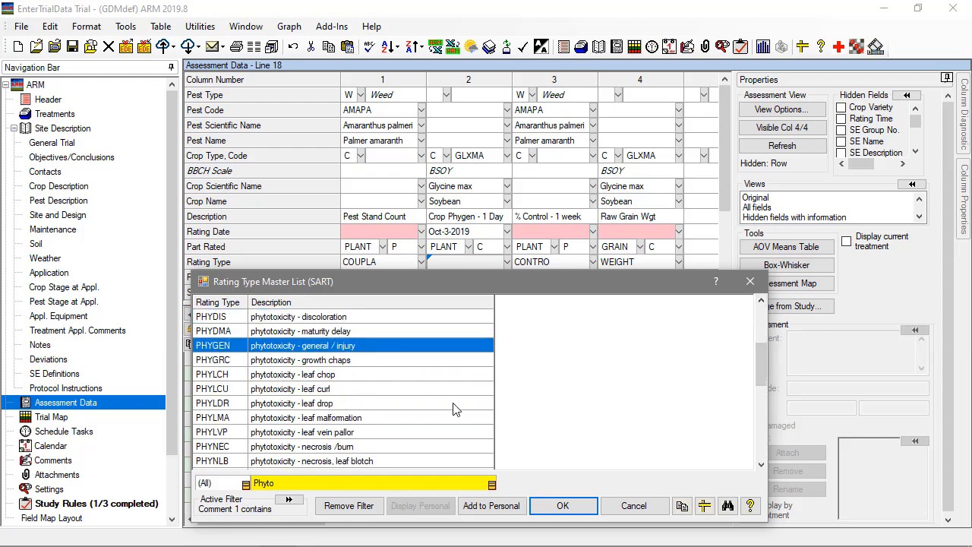
left_click(562, 505)
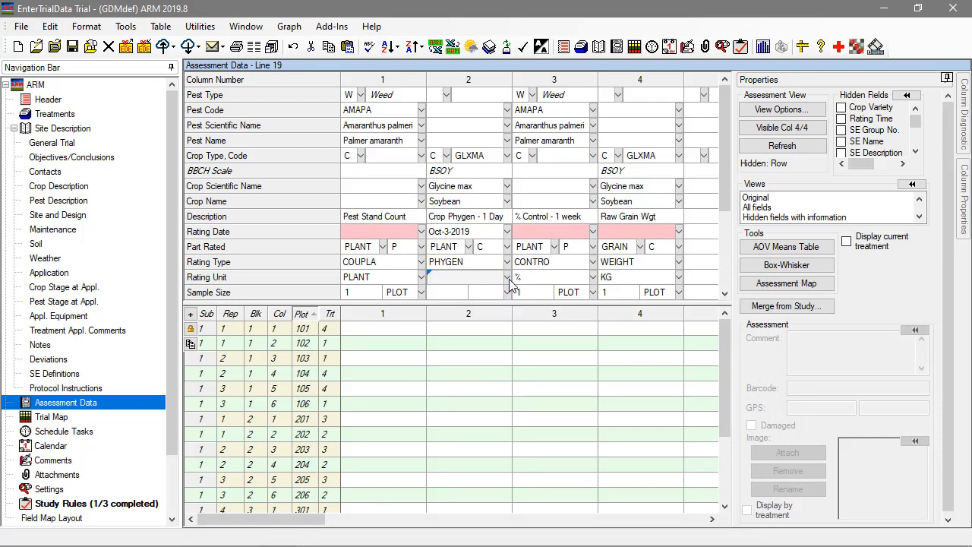
left_click(508, 277)
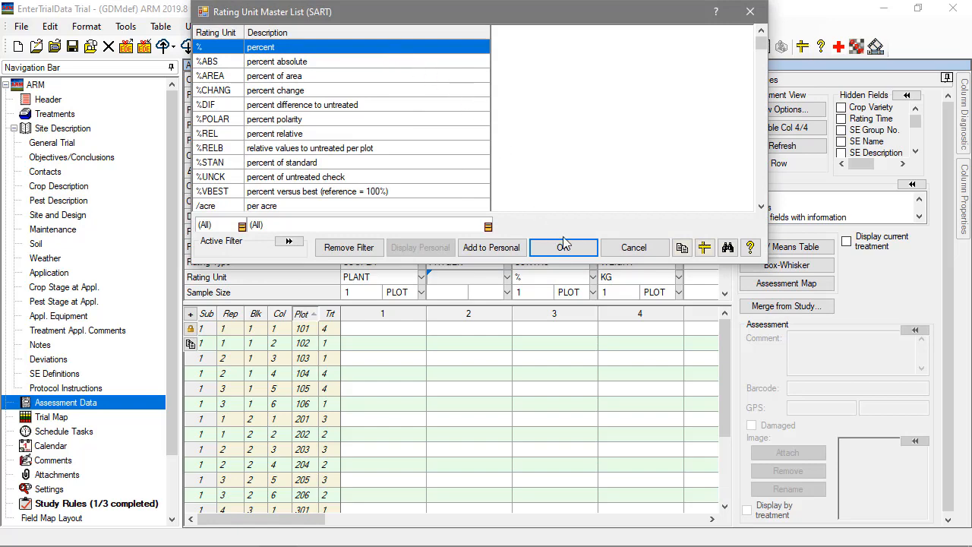
left_click(564, 246)
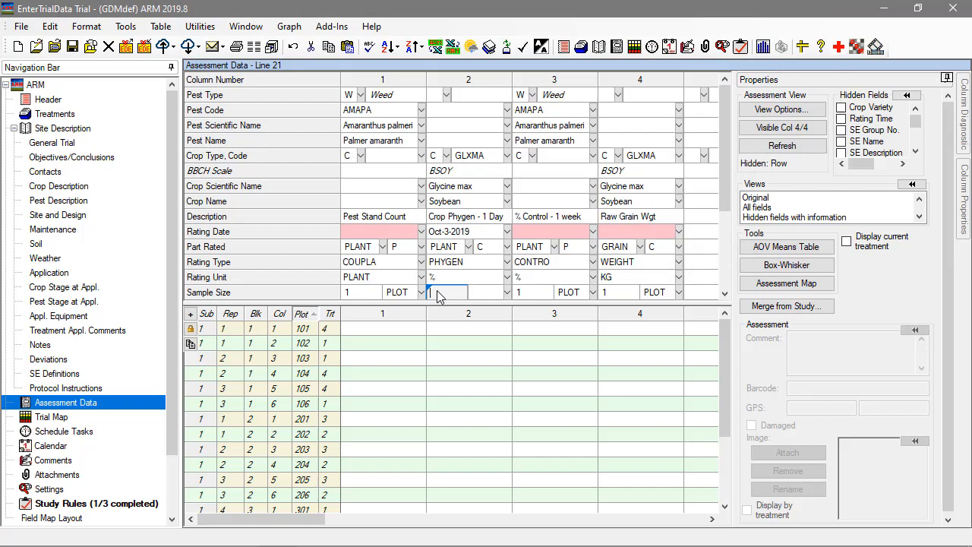
Step: Set column 2's sample size to 1 PLOT with 1 subsample
left_click(447, 291)
type("1")
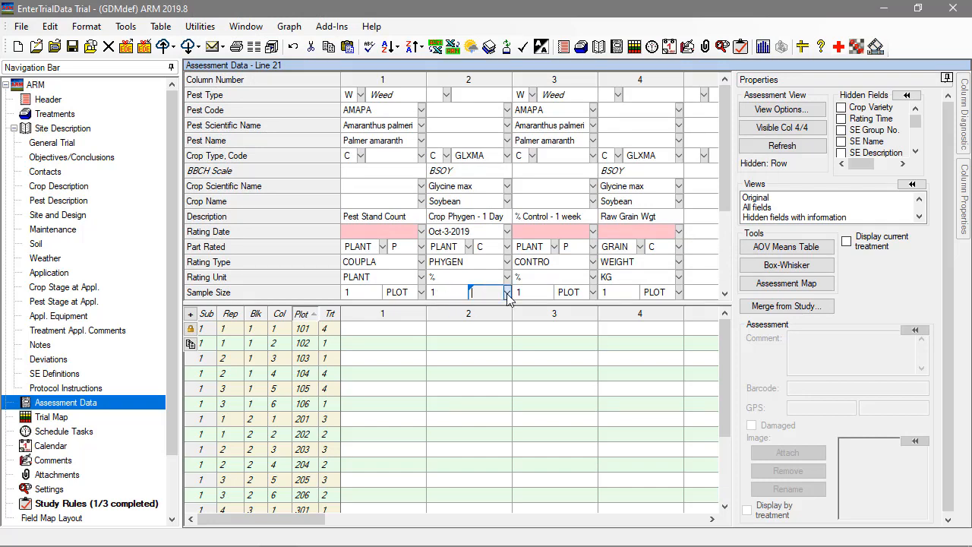
left_click(507, 291)
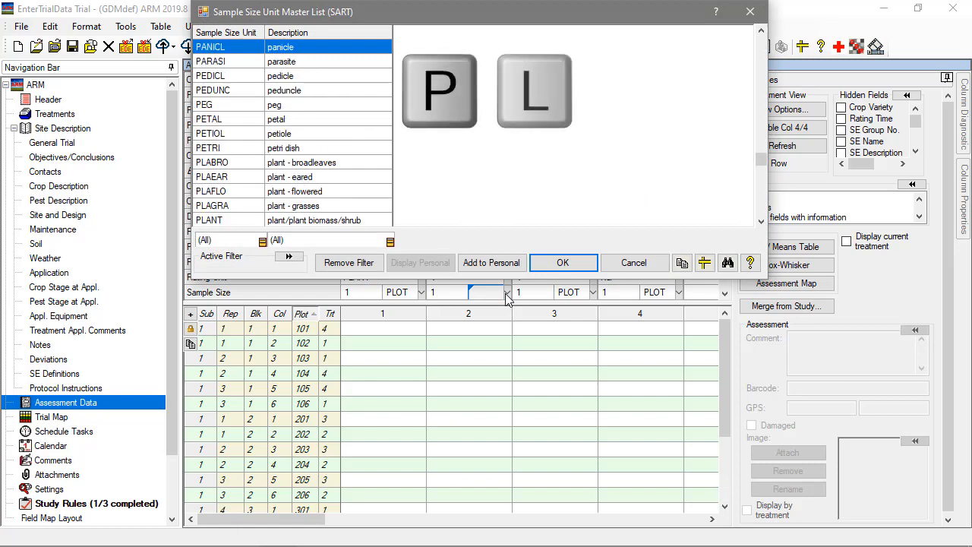
left_click(563, 262)
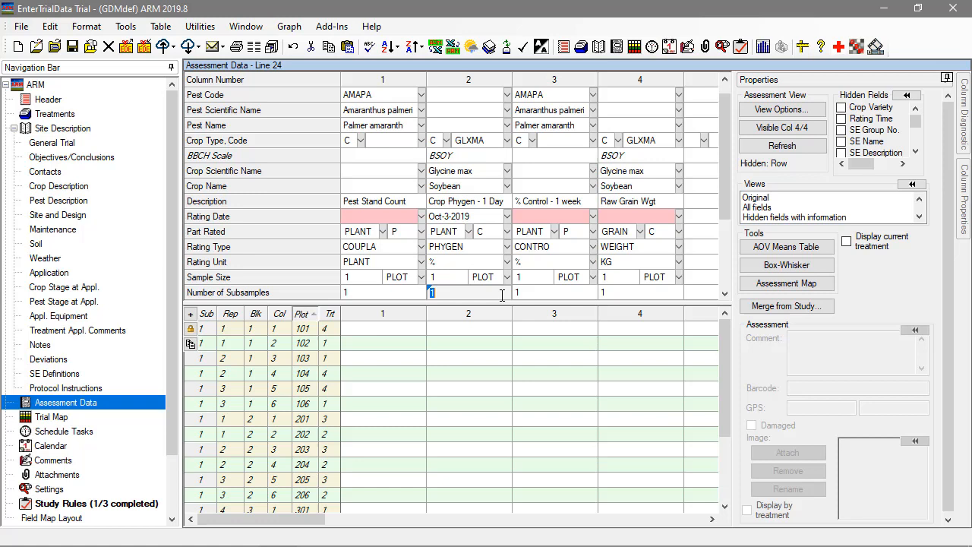
left_click(382, 328)
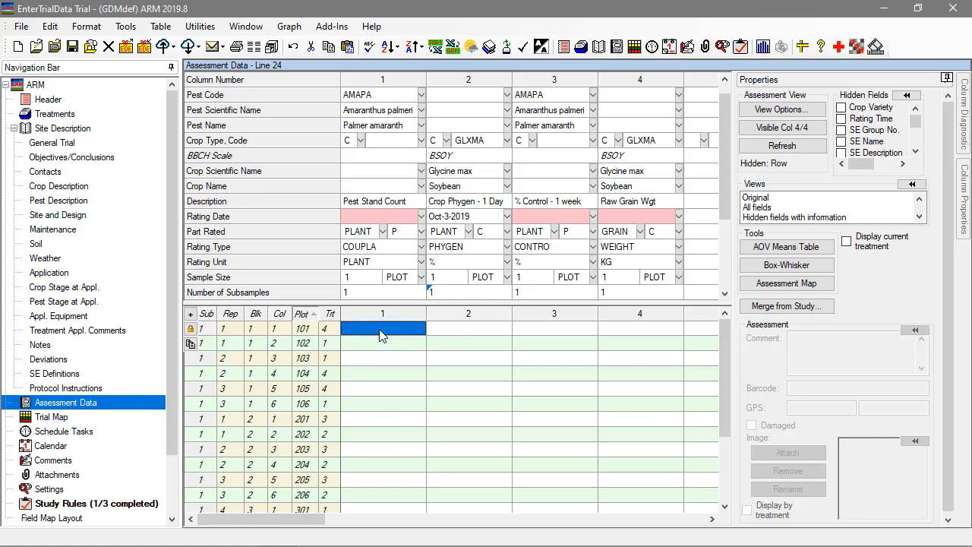
Step: Enter 12 as plot 101's Pest Stand Count rating
left_click(383, 328)
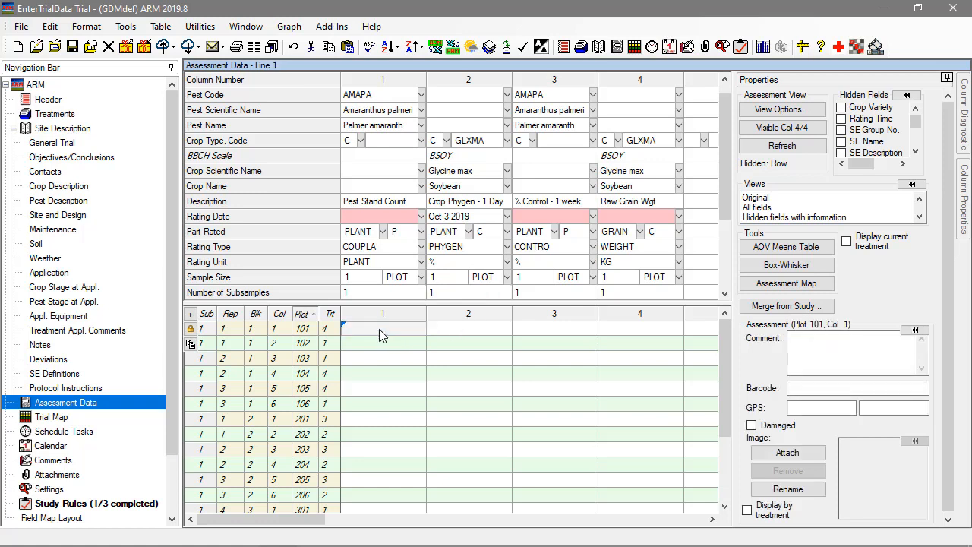
type("12")
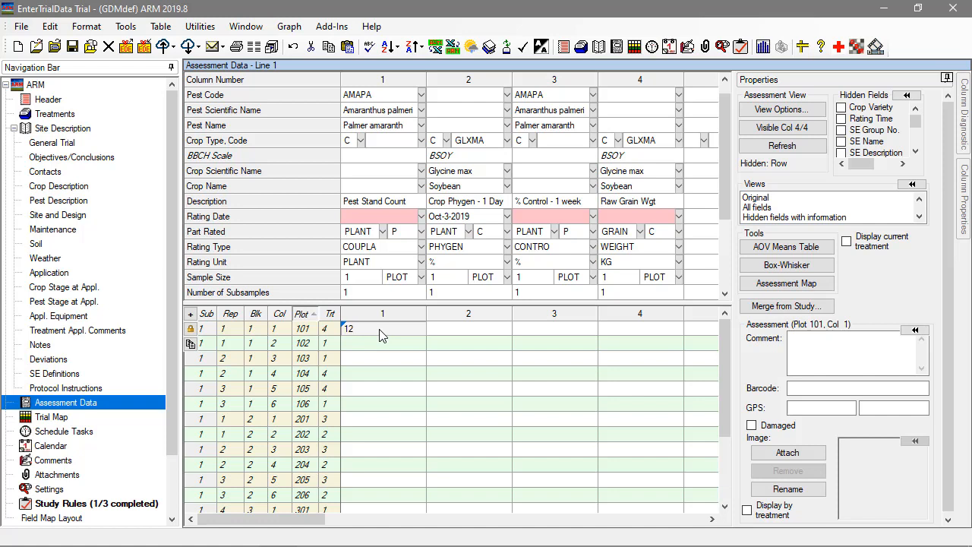
key("Tab")
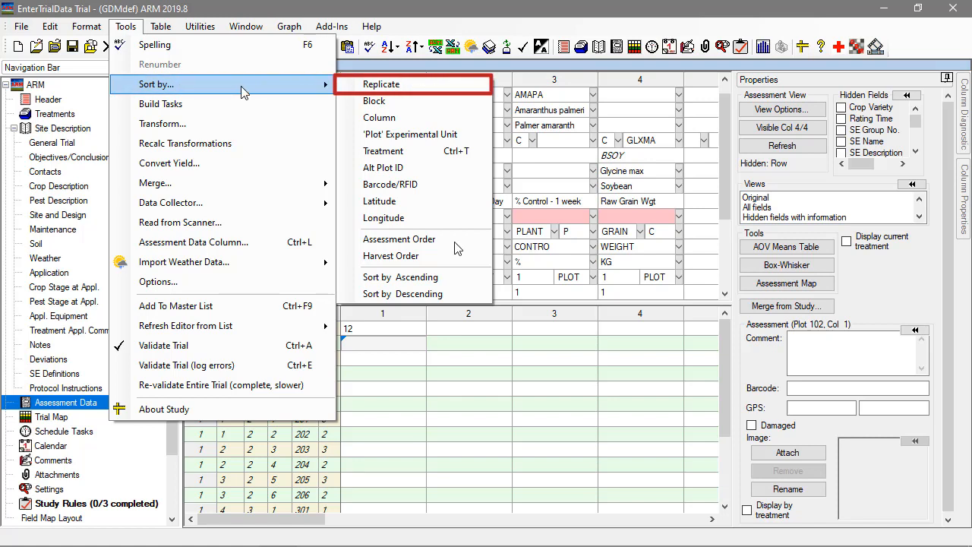
mouse_move(383, 150)
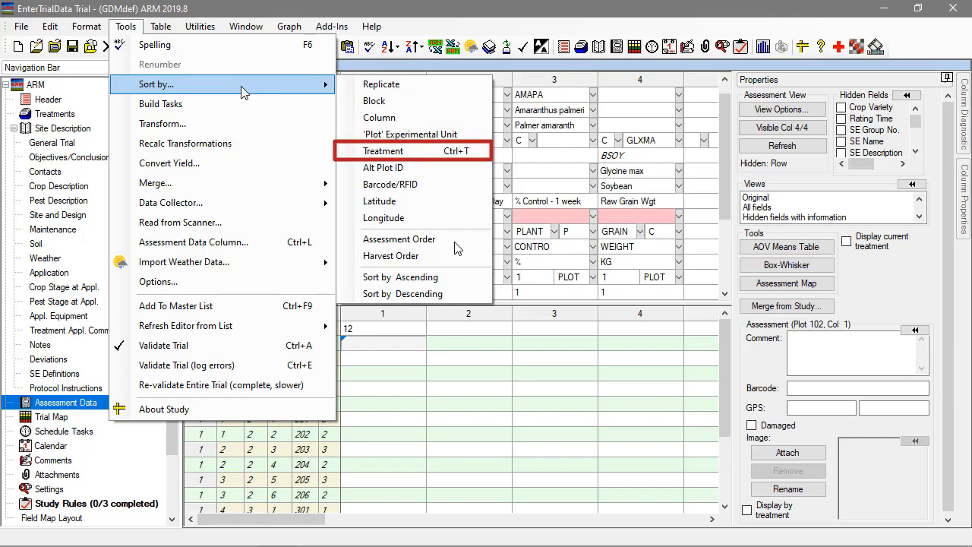
mouse_move(399, 239)
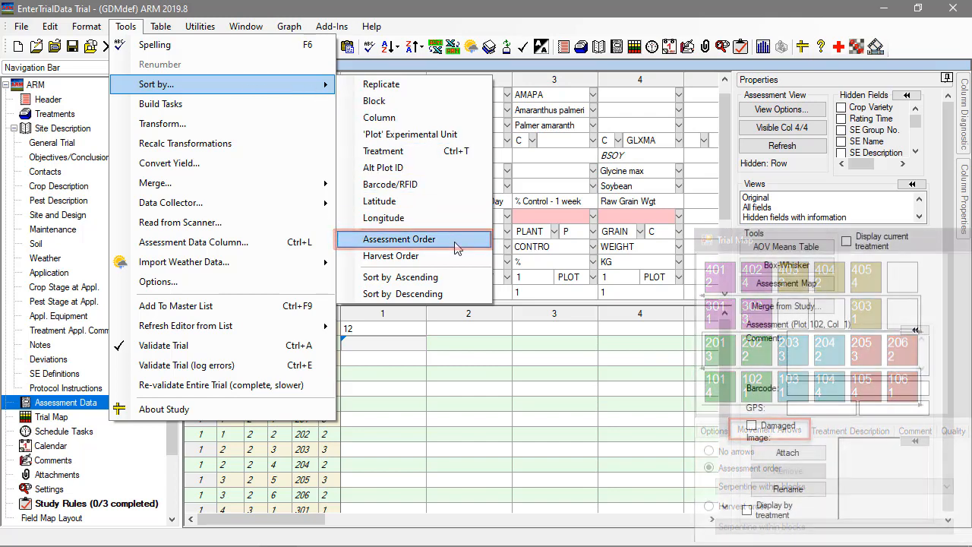
Step: Sort the plot rows by Assessment Order
left_click(399, 239)
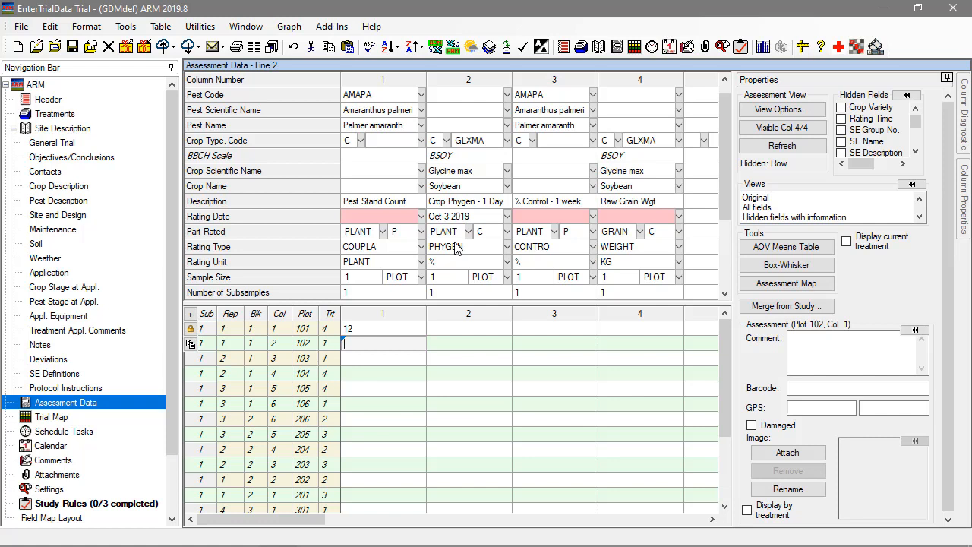
left_click(381, 328)
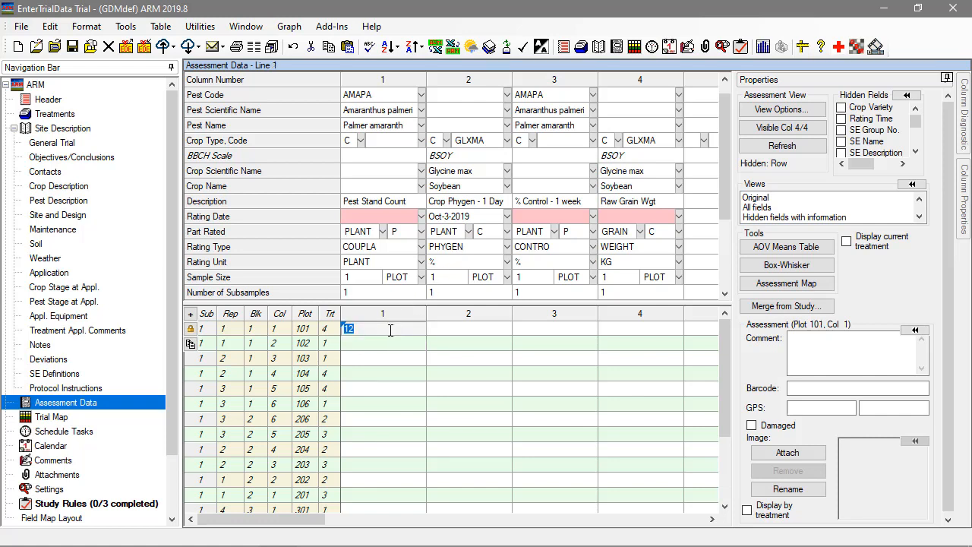
Step: Comment 'include information of note' on plot 101's stand count rating
type("incl")
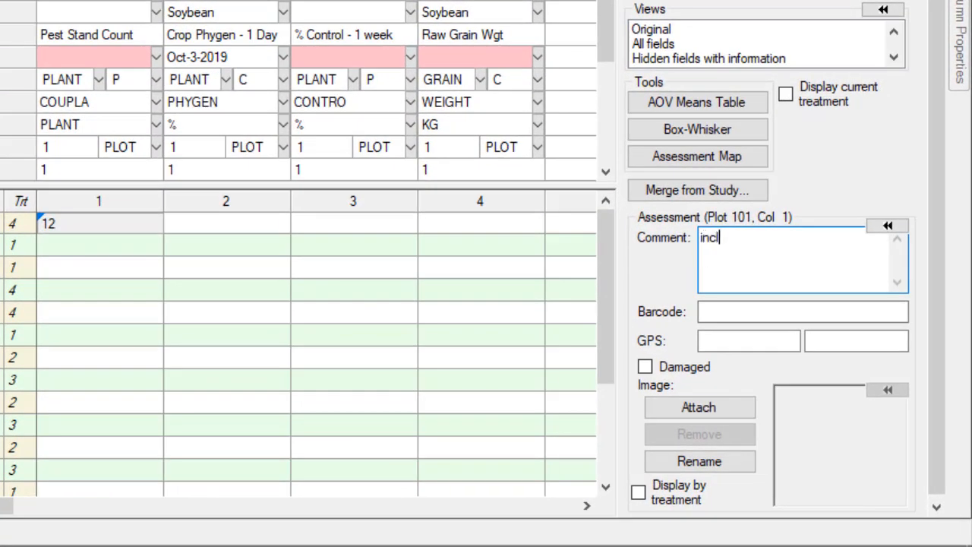
type("ude")
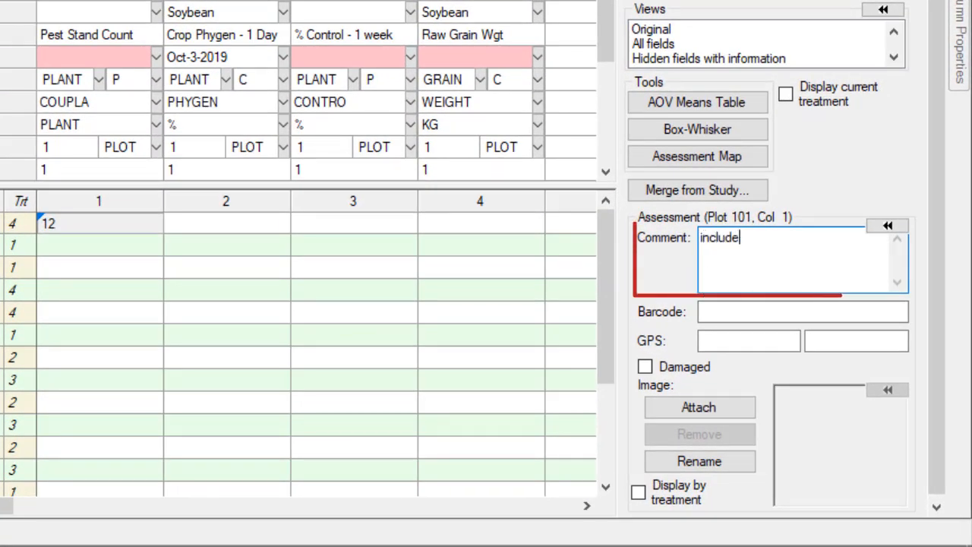
type("informat")
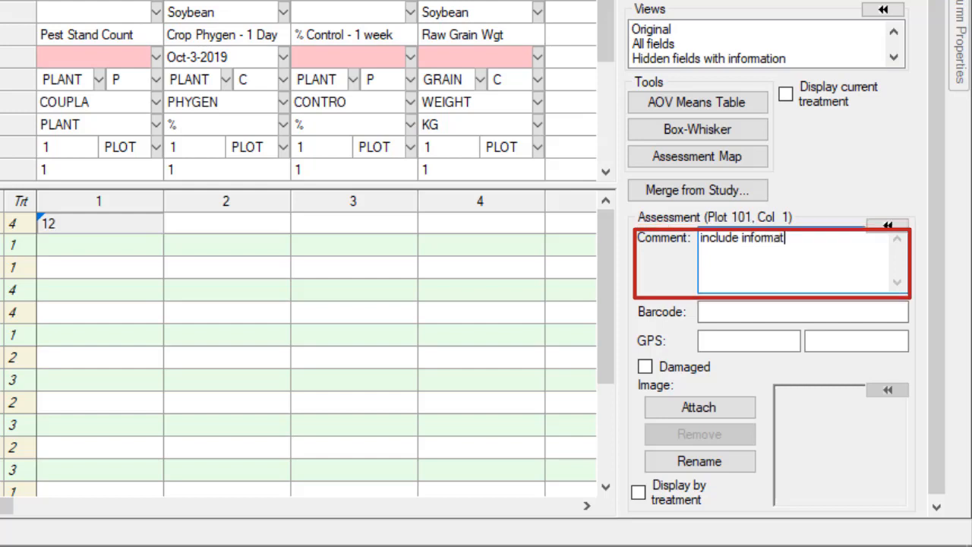
type("ion of note")
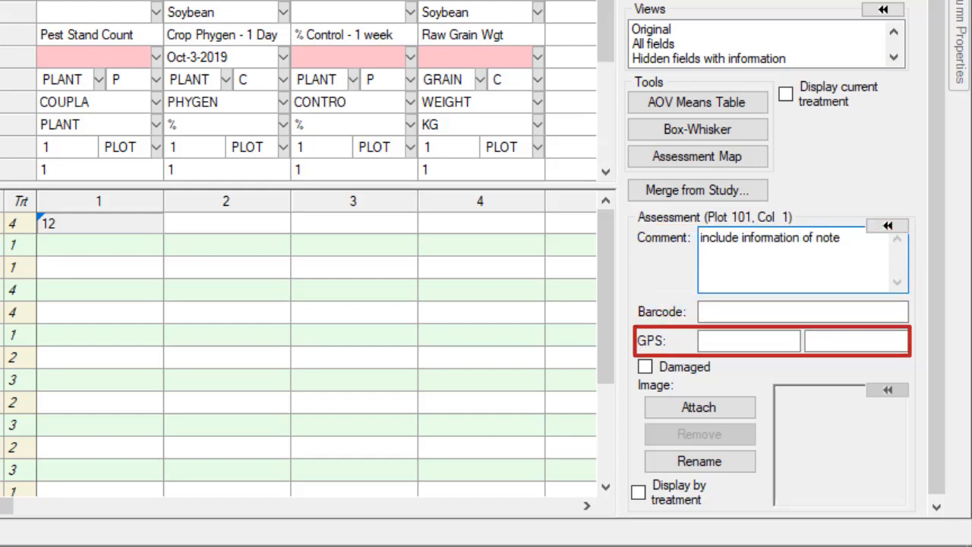
left_click(797, 237)
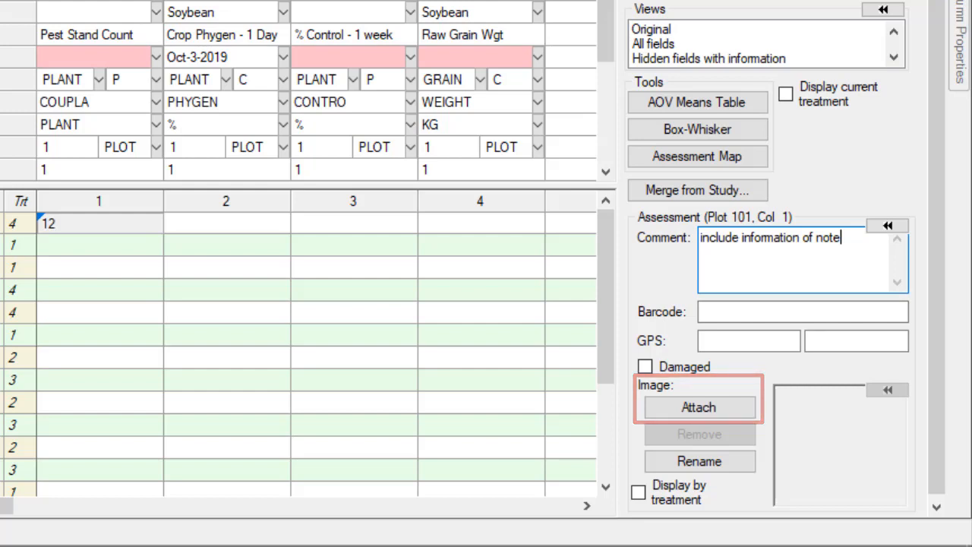
left_click(225, 222)
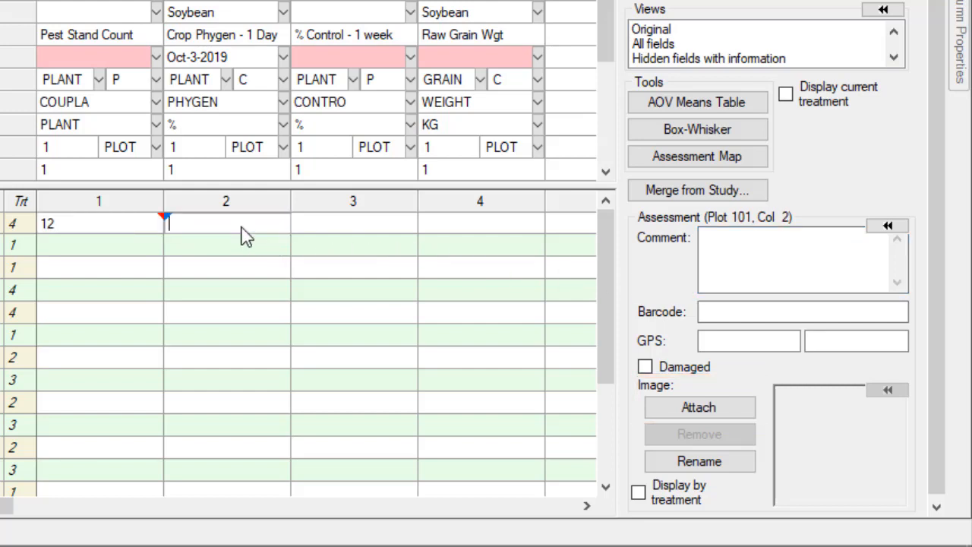
left_click(296, 222)
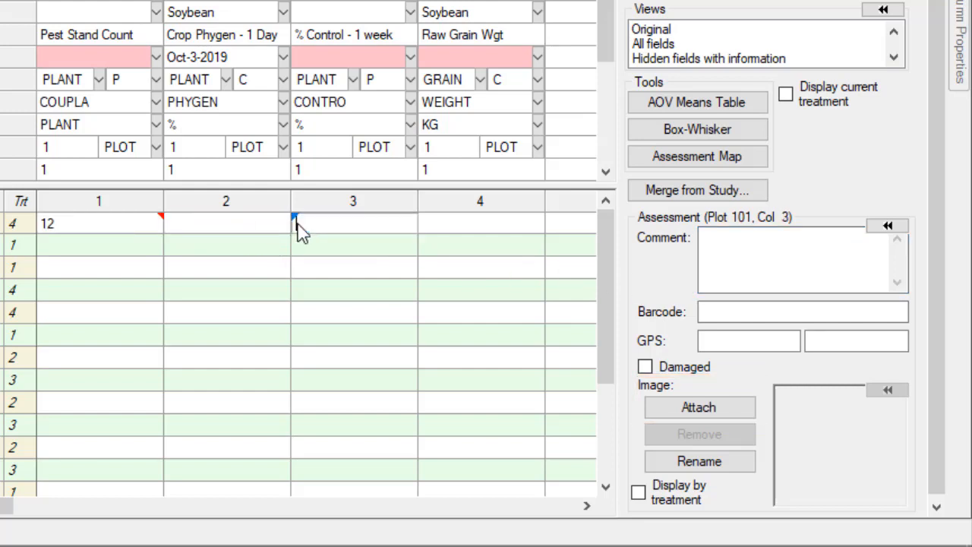
left_click(99, 223)
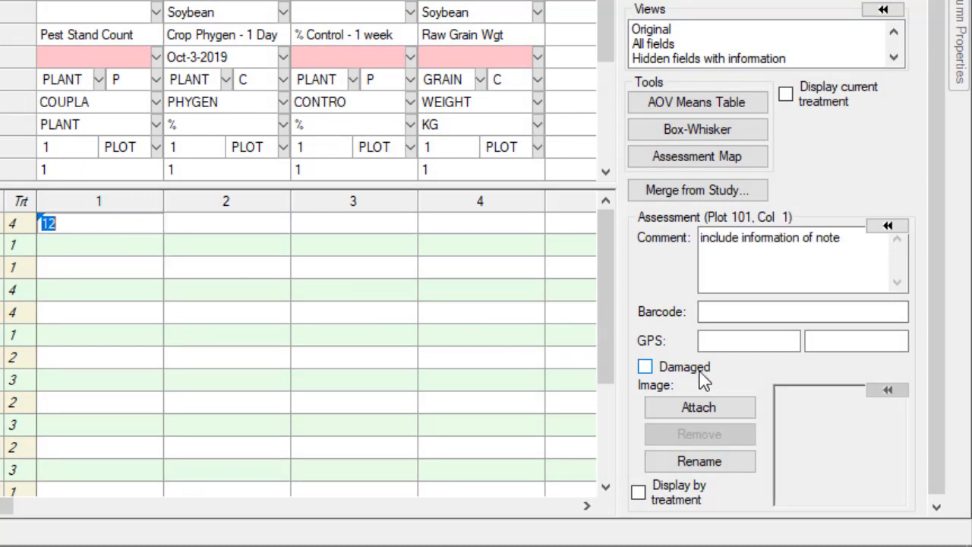
Step: Flag plot 101's stand count value of 12 as damaged
left_click(645, 366)
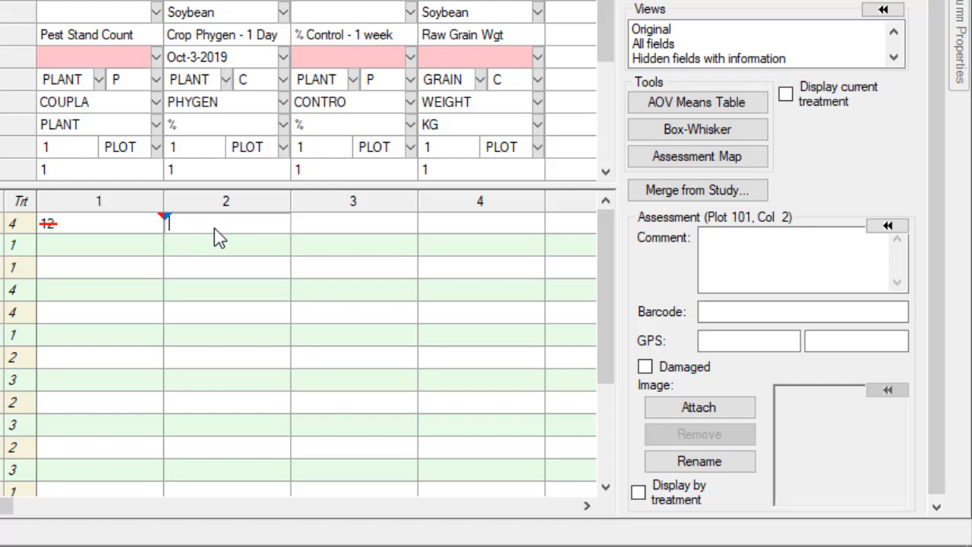
left_click(98, 245)
type("12")
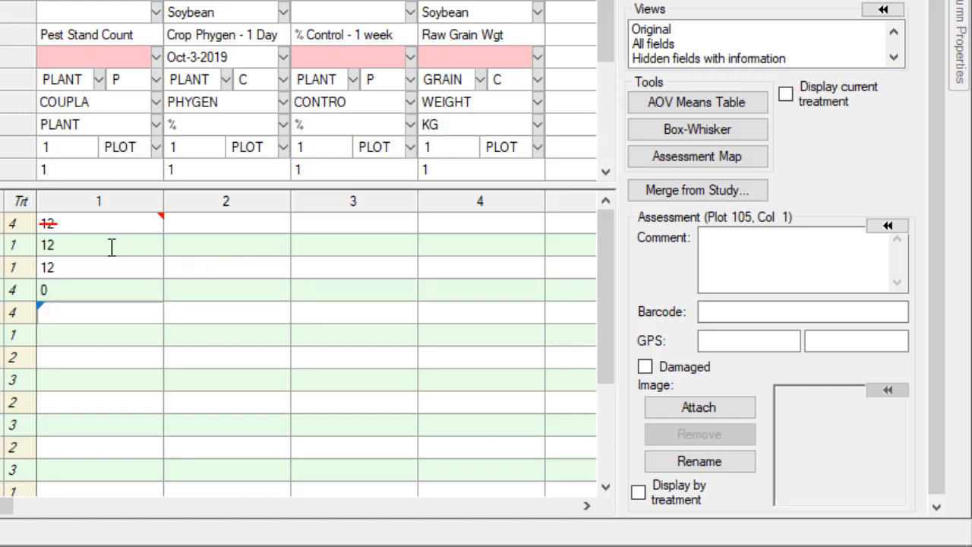
Step: Enter stand counts 0 and 100, copying 100 into plot 206 with the C shortcut
type("0")
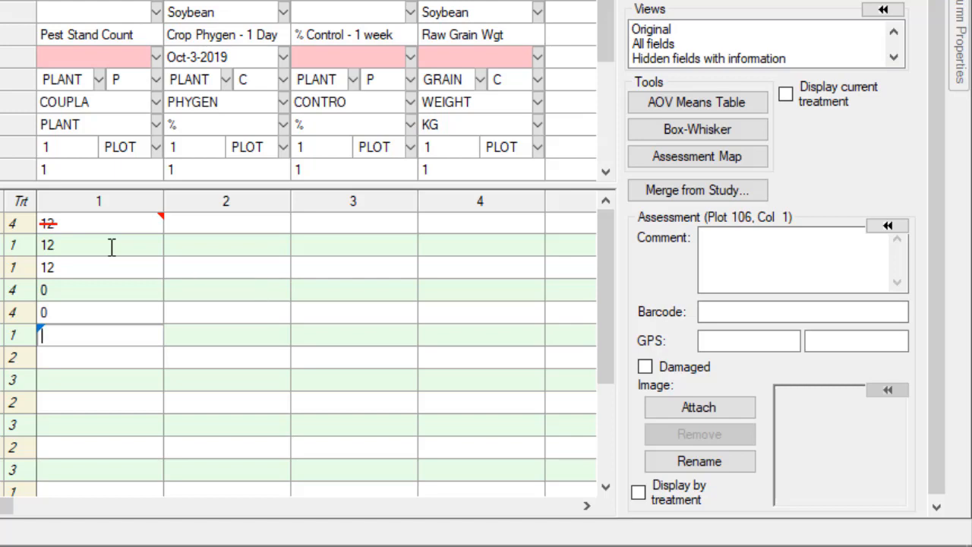
type("100")
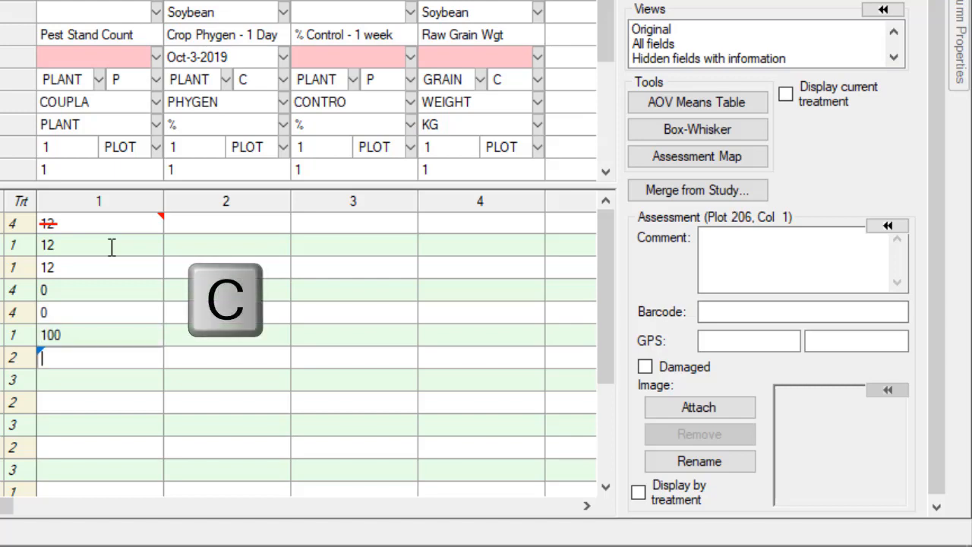
key("c")
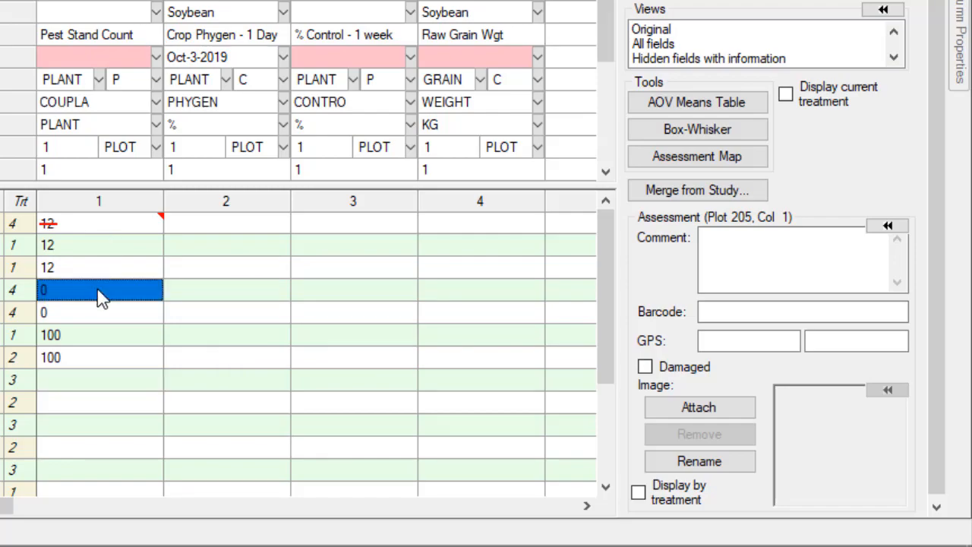
Step: Select the entire second assessment column and bring up its paste menu
right_click(99, 289)
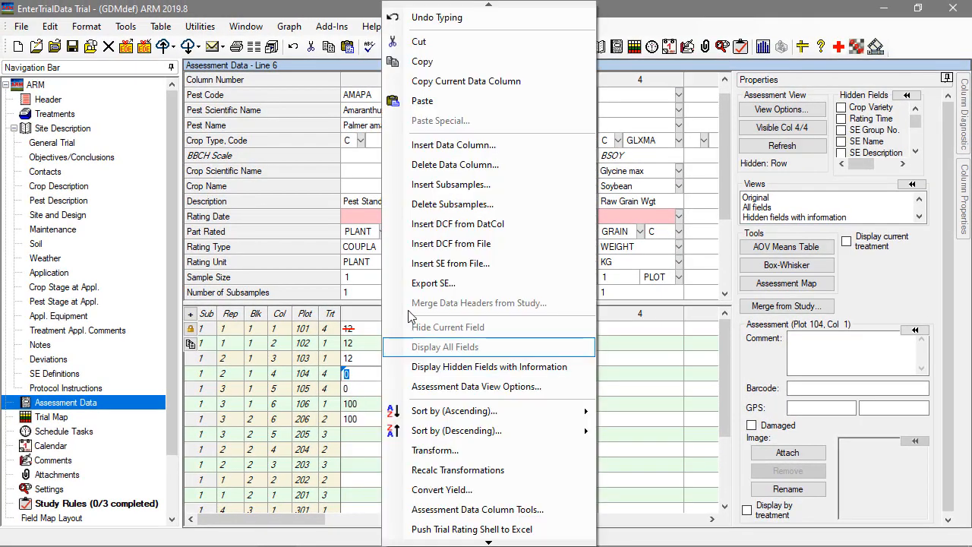
left_click(444, 346)
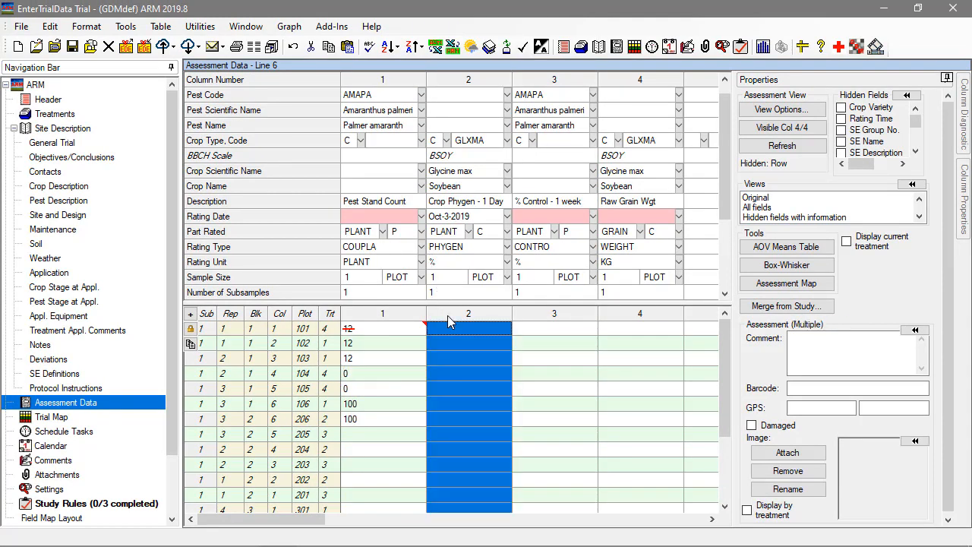
right_click(468, 327)
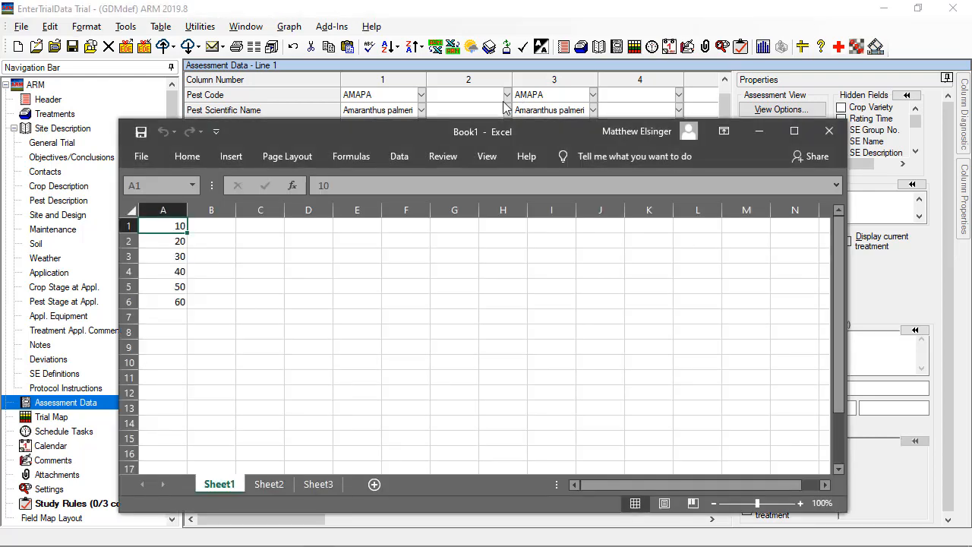
Step: Select the values 10 through 60 in Excel's first column
left_click_drag(163, 225, 163, 301)
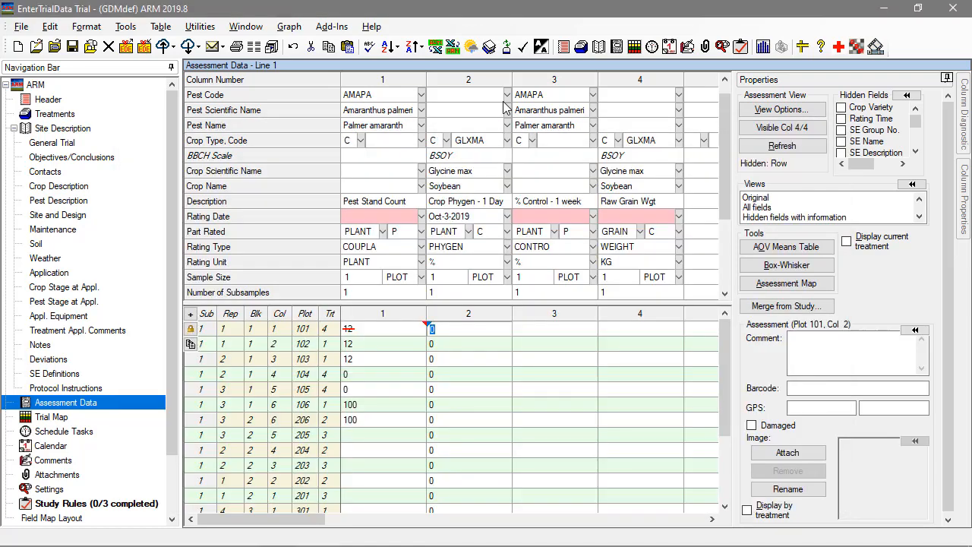
mouse_move(536, 332)
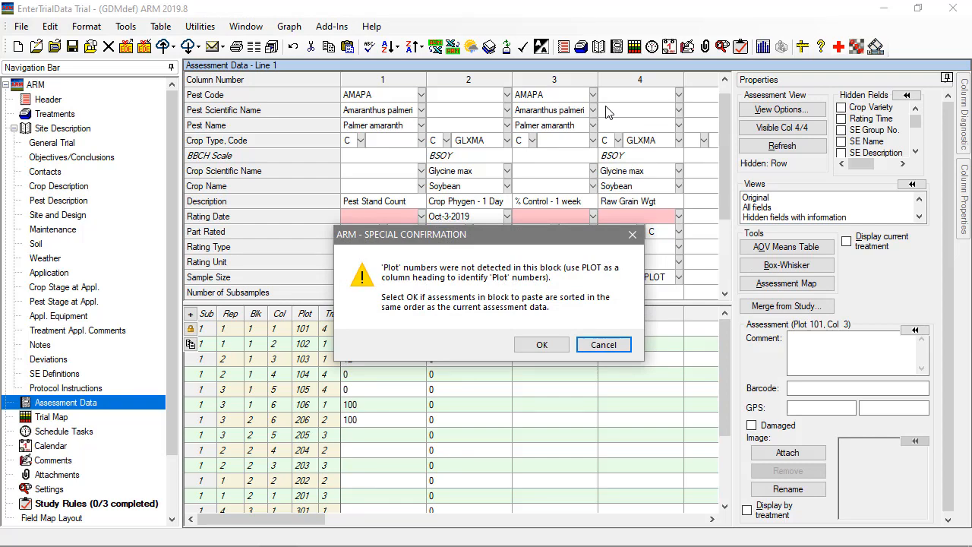
mouse_move(570, 341)
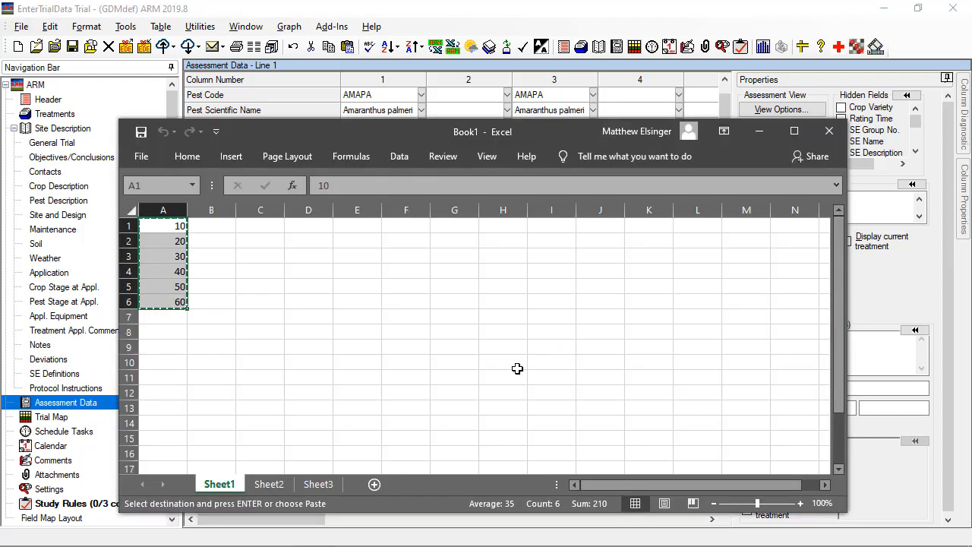
Step: Dismiss ARM's paste confirmation and bring the Excel sheet back
left_click(269, 484)
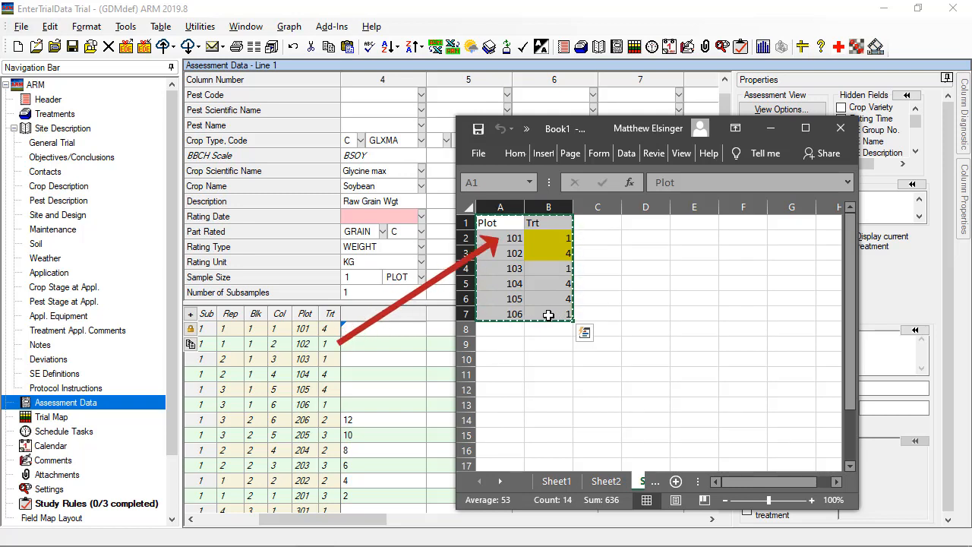
Step: Return to ARM's assessment data and bring up paste options for the Plot/Trt block
left_click(840, 128)
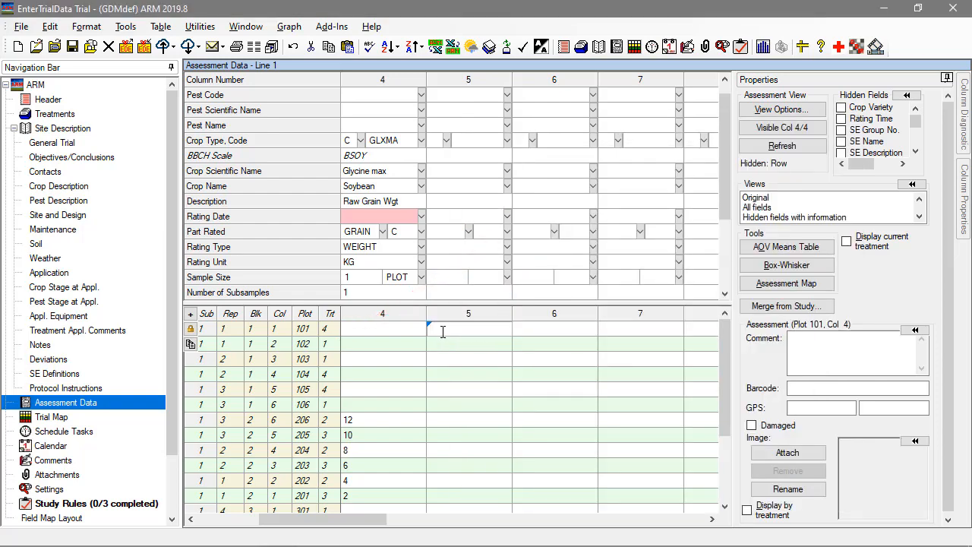
right_click(382, 328)
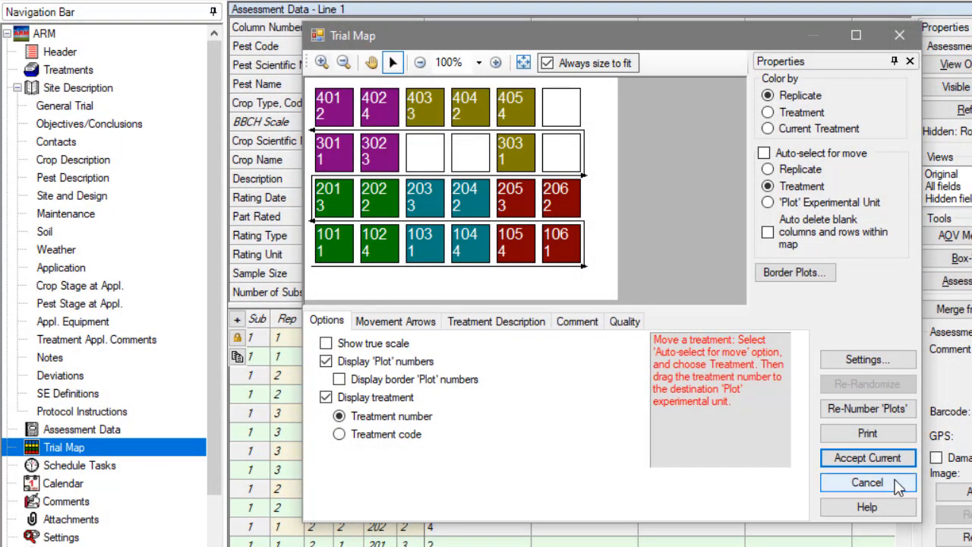
Step: Cancel the Trial Map to return to plots 101–106 with treatments 1, 4, 1, 4, 4, 1
left_click(866, 482)
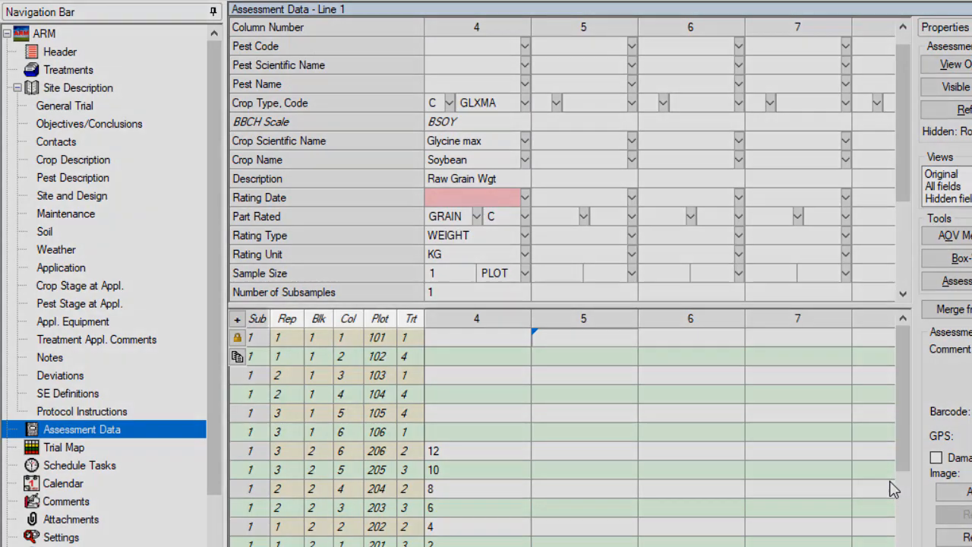